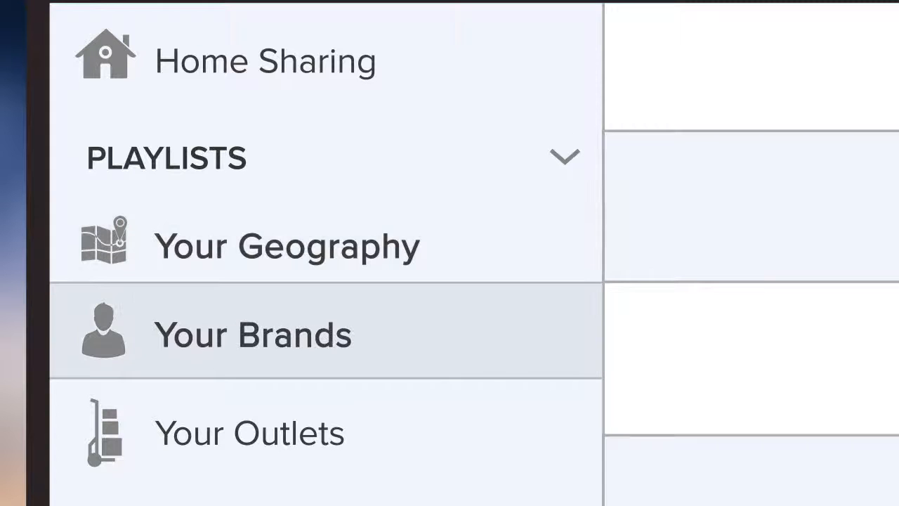
# Step: Zoom out to the whole laptop and animate in the chain-activity headline over the playlists
pyautogui.click(250, 433)
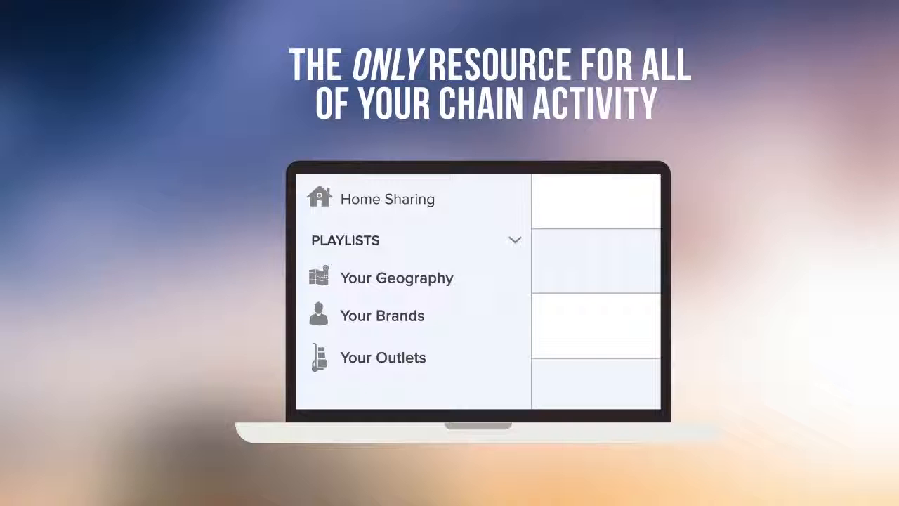
pyautogui.click(514, 240)
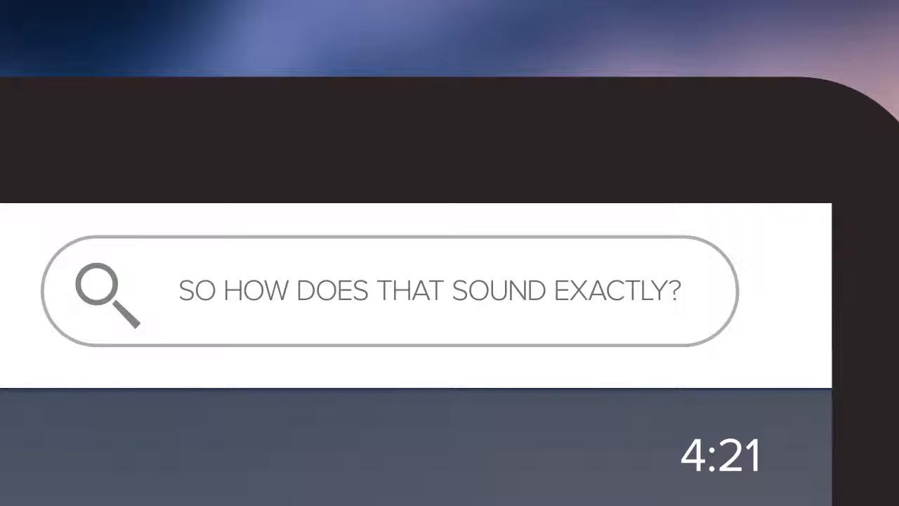
# Step: Animate the query 'So how does that sound exactly?' into the search bar close-up
pyautogui.click(99, 284)
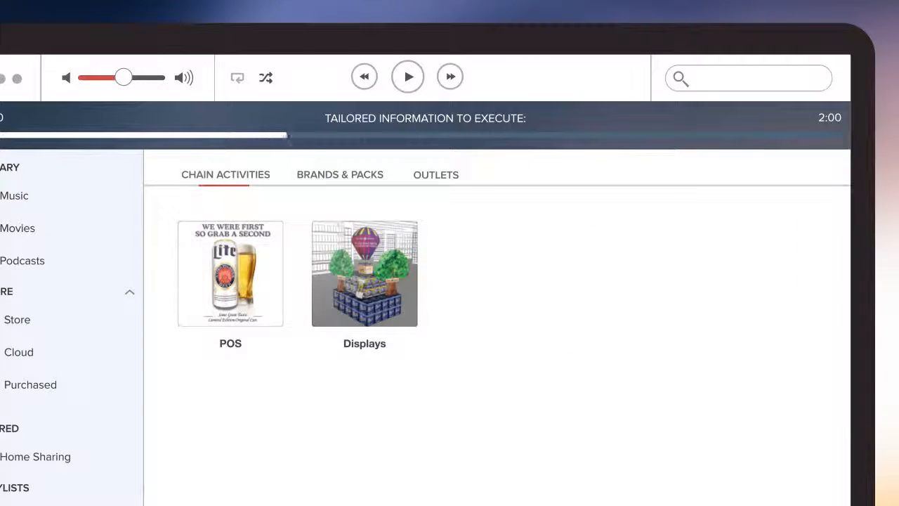
# Step: Switch to Brands & Packs, then to Outlets listing Buffalo Wild Wings, Darden and Kroger
pyautogui.click(340, 174)
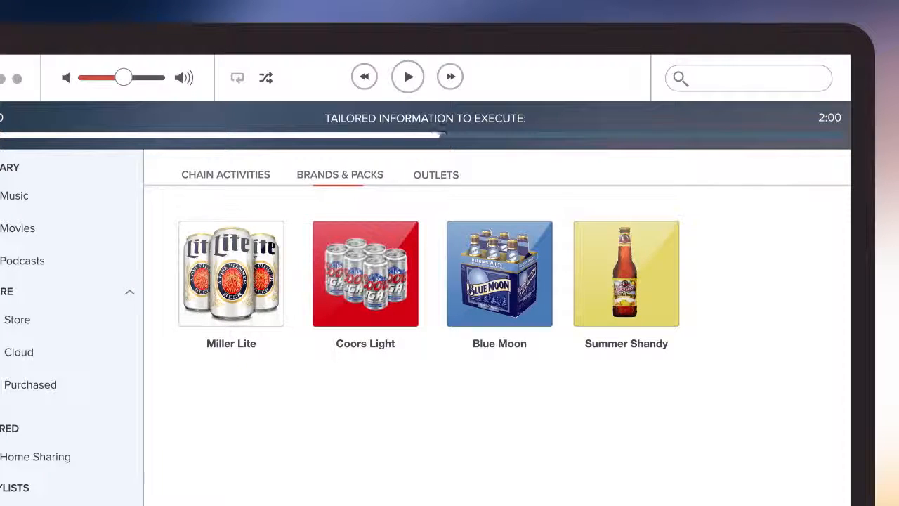
pyautogui.click(435, 174)
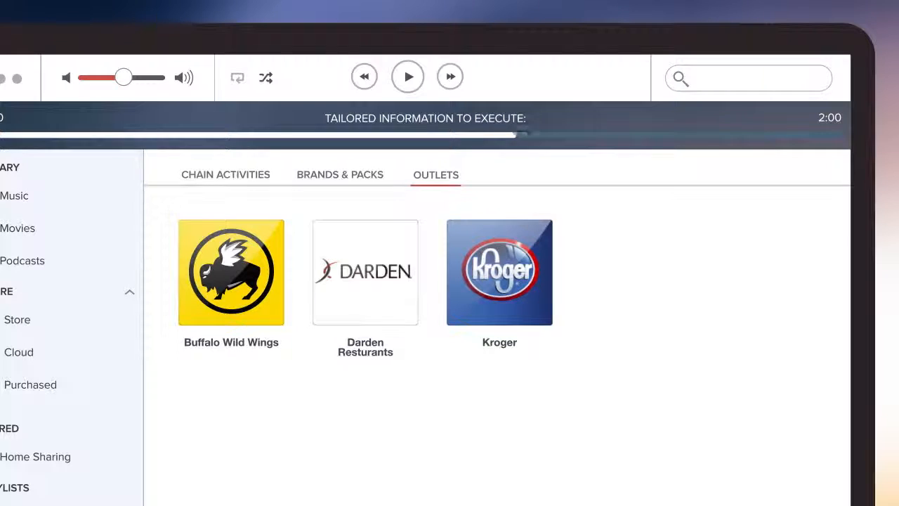